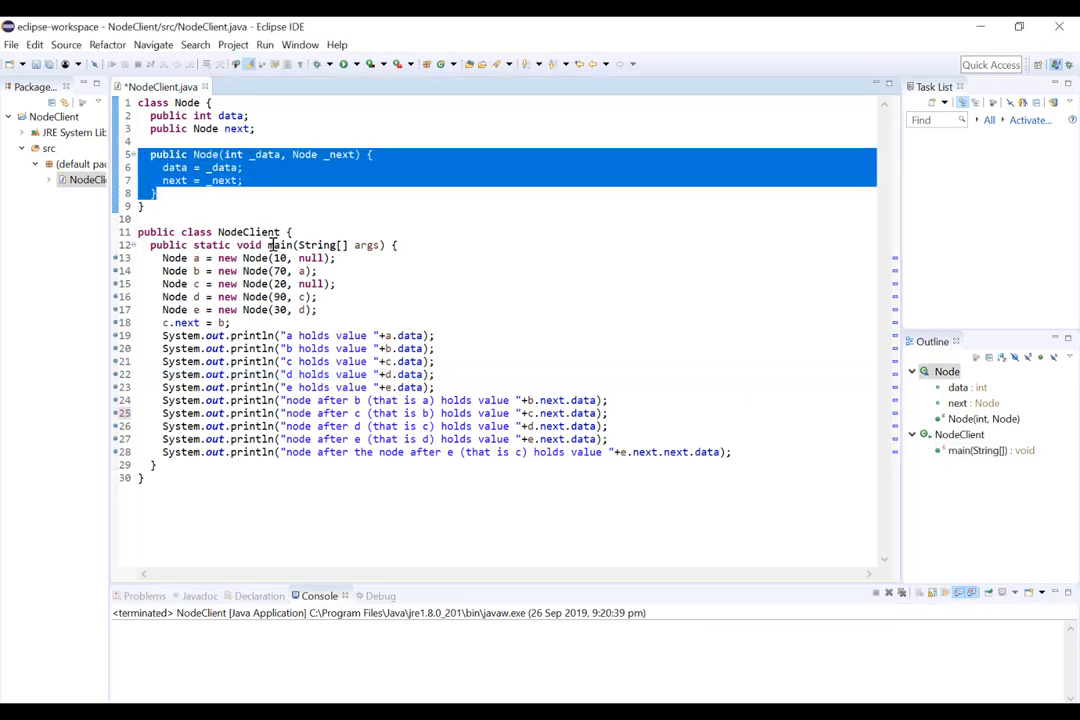
mouse_move(276, 226)
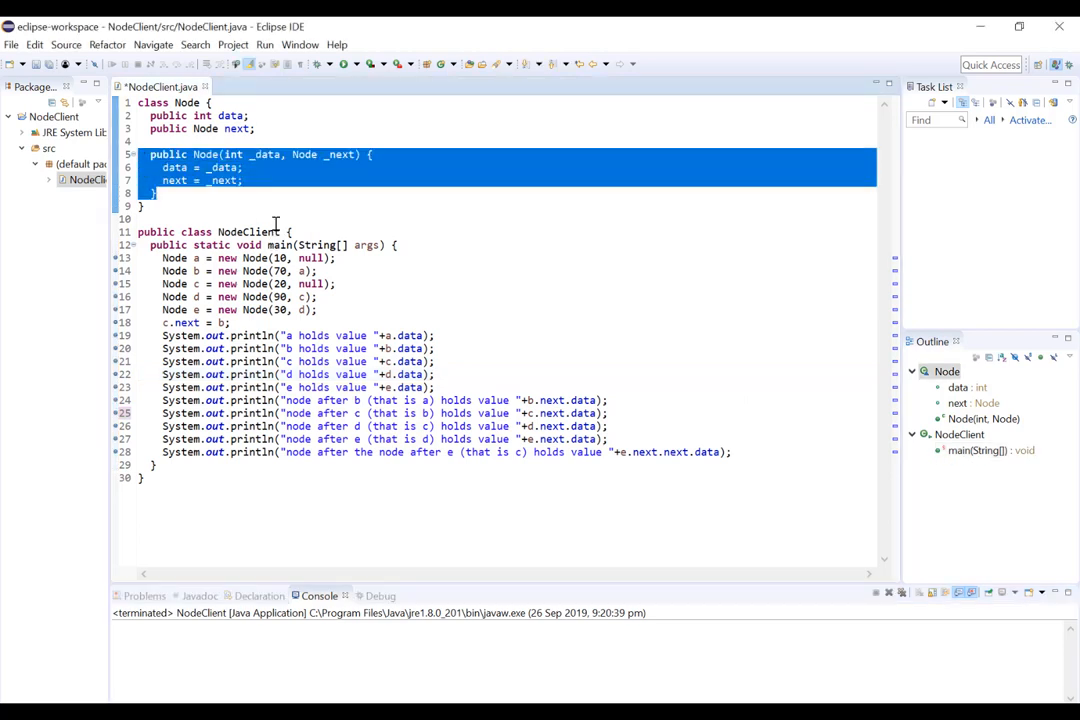
mouse_move(380, 222)
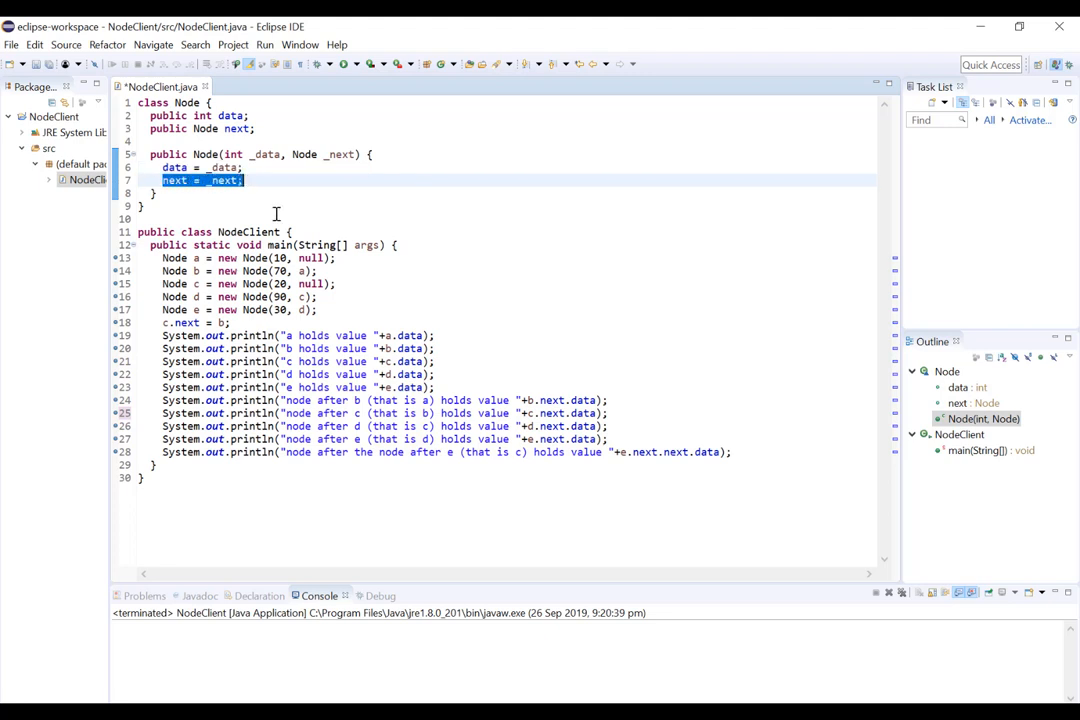
mouse_move(352, 222)
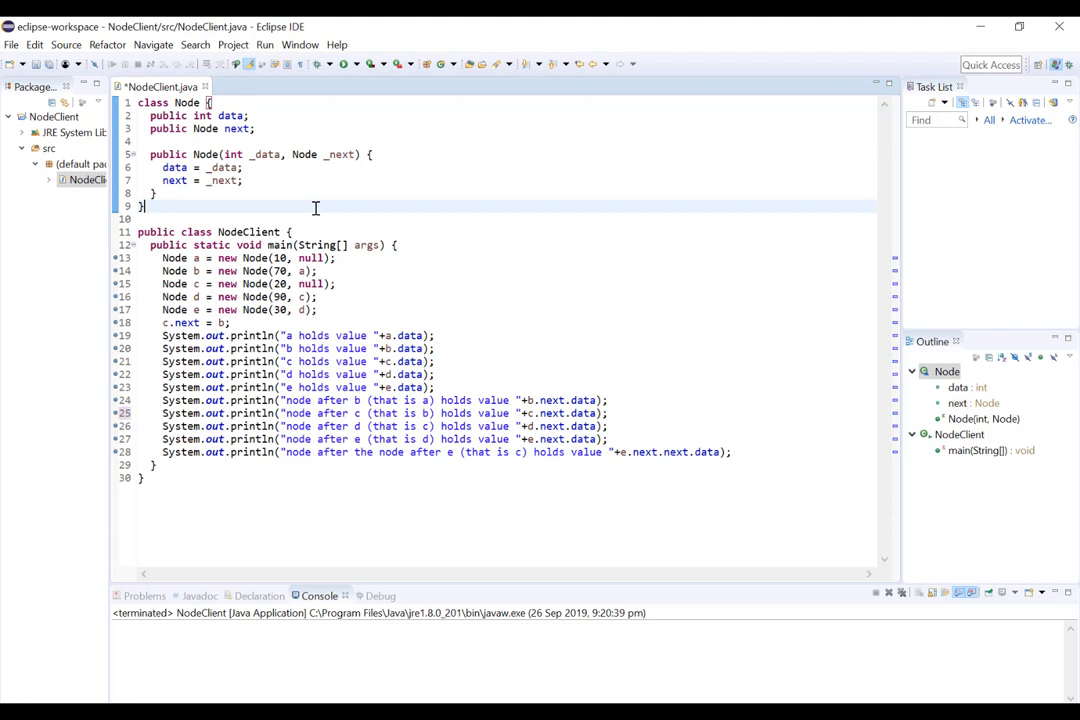
Highlight the lines creating node a (next null) and node b (value 70), then save the file.
left_click(160, 258)
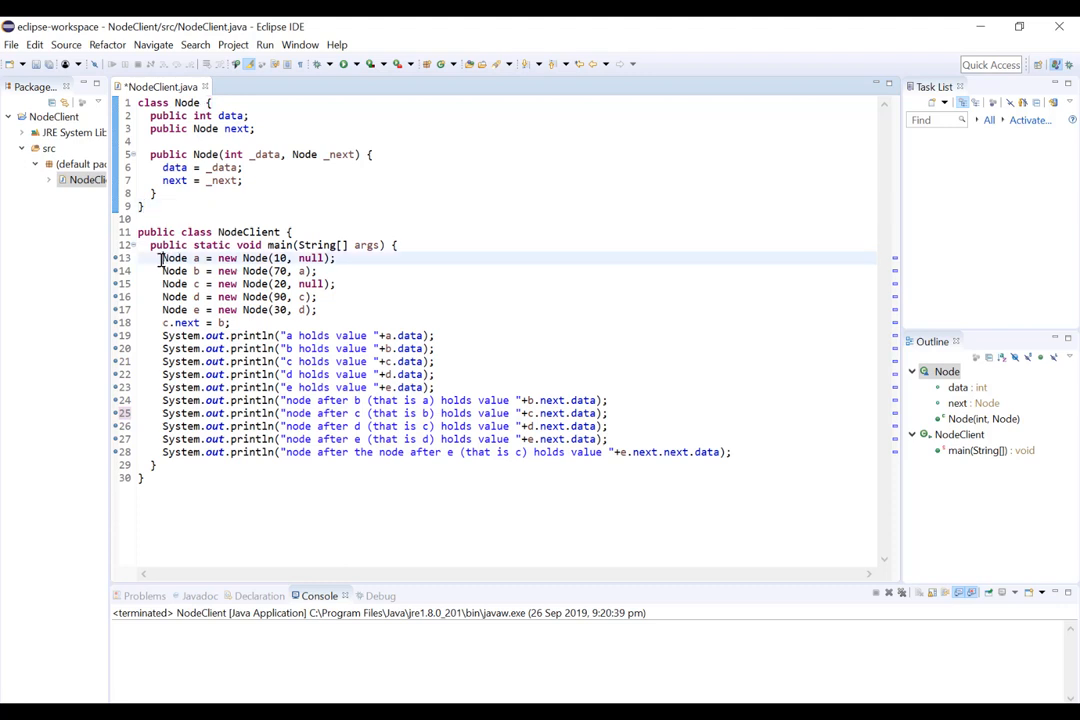
left_click_drag(160, 258, 296, 270)
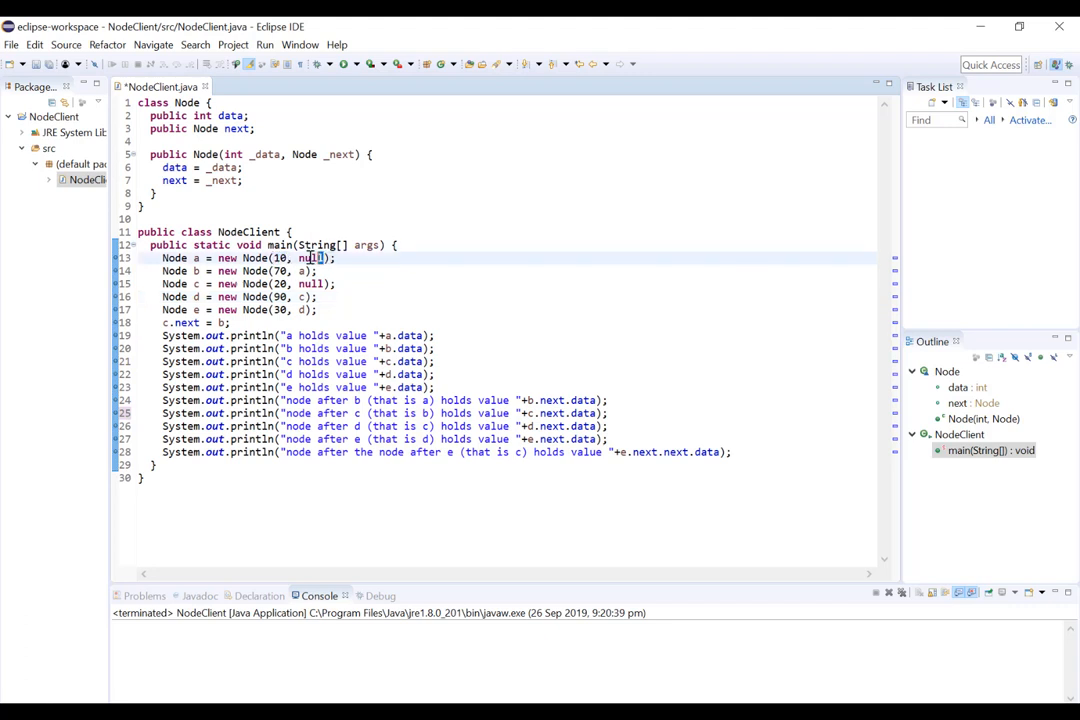
double_click(308, 258)
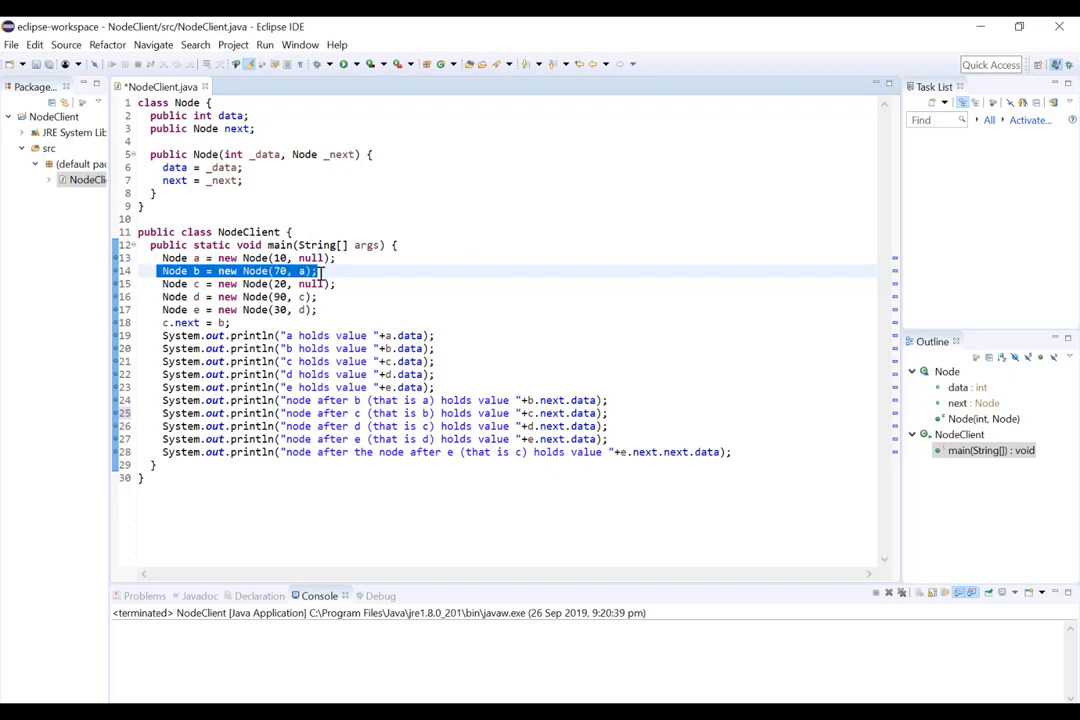
left_click(290, 272)
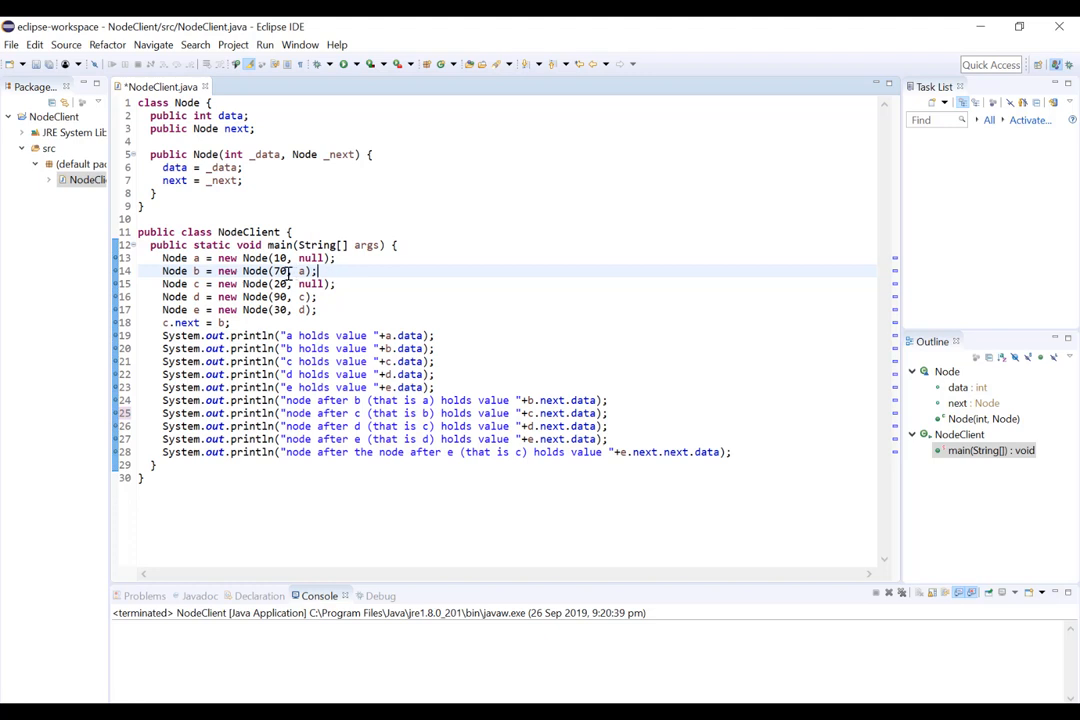
double_click(278, 272)
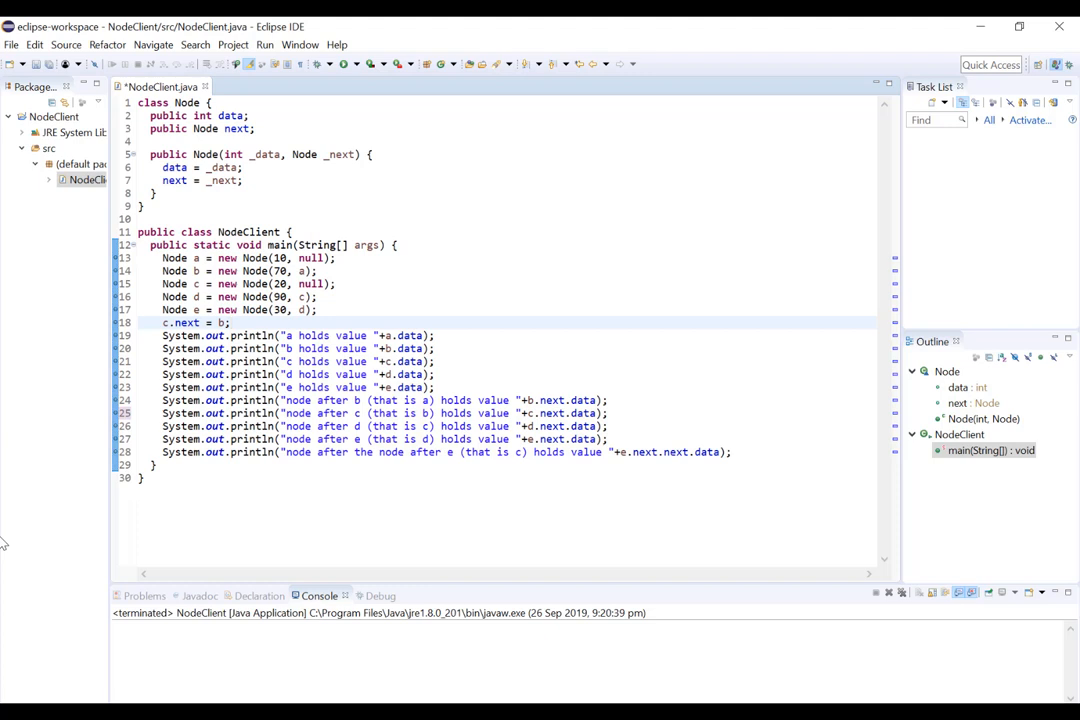
Start debugging NodeClient and expand nodes a and b in the Variables view.
left_click(230, 322)
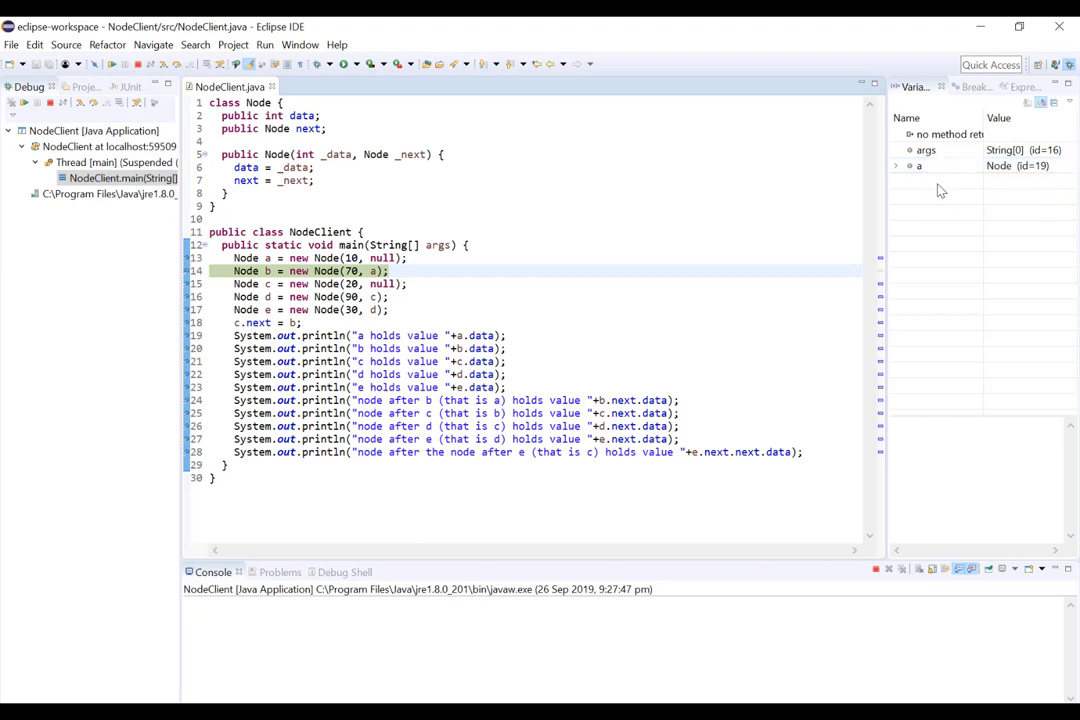
left_click(918, 164)
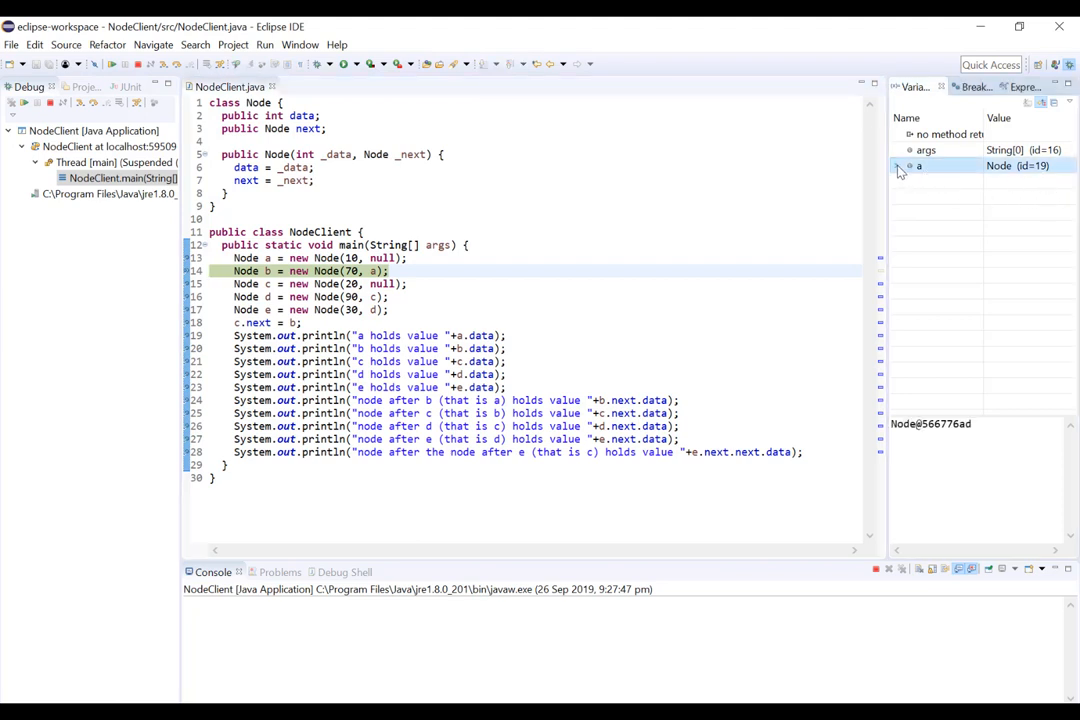
left_click(896, 164)
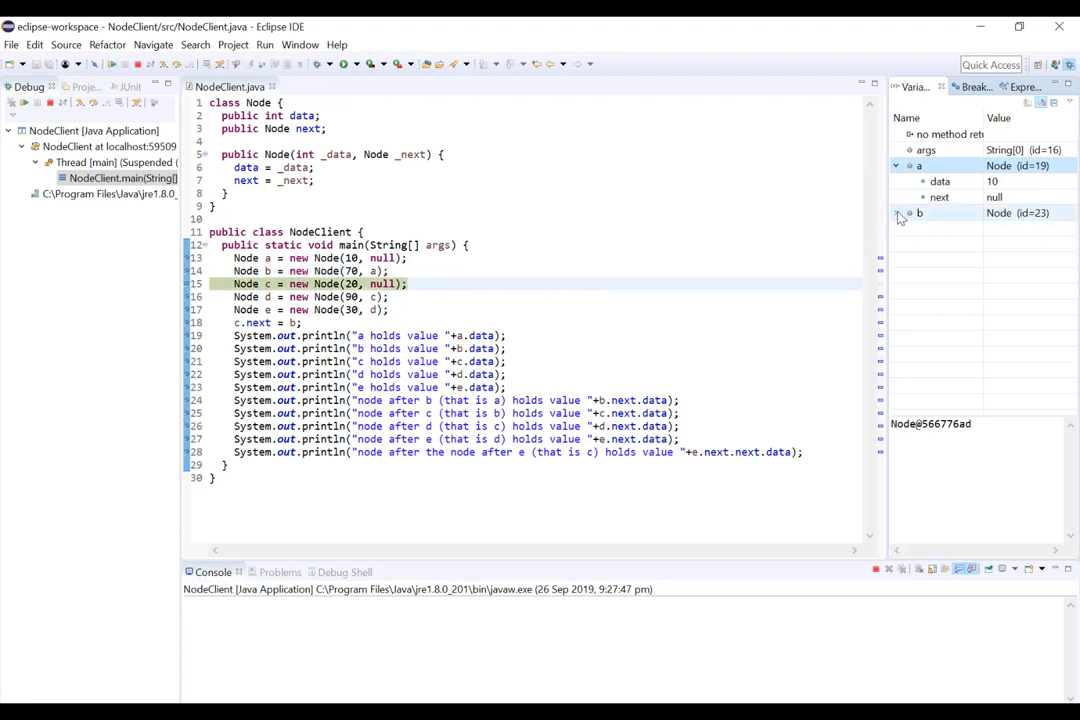
left_click(896, 212)
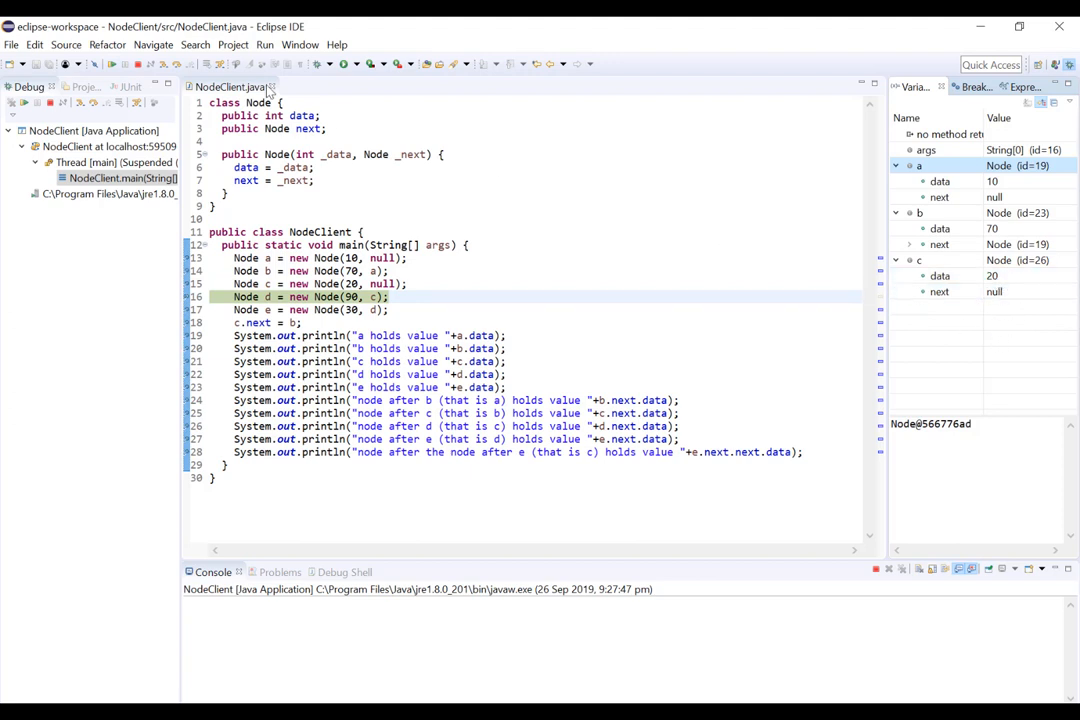
Step over the line creating node d and expand d to show its data and next.
left_click(112, 62)
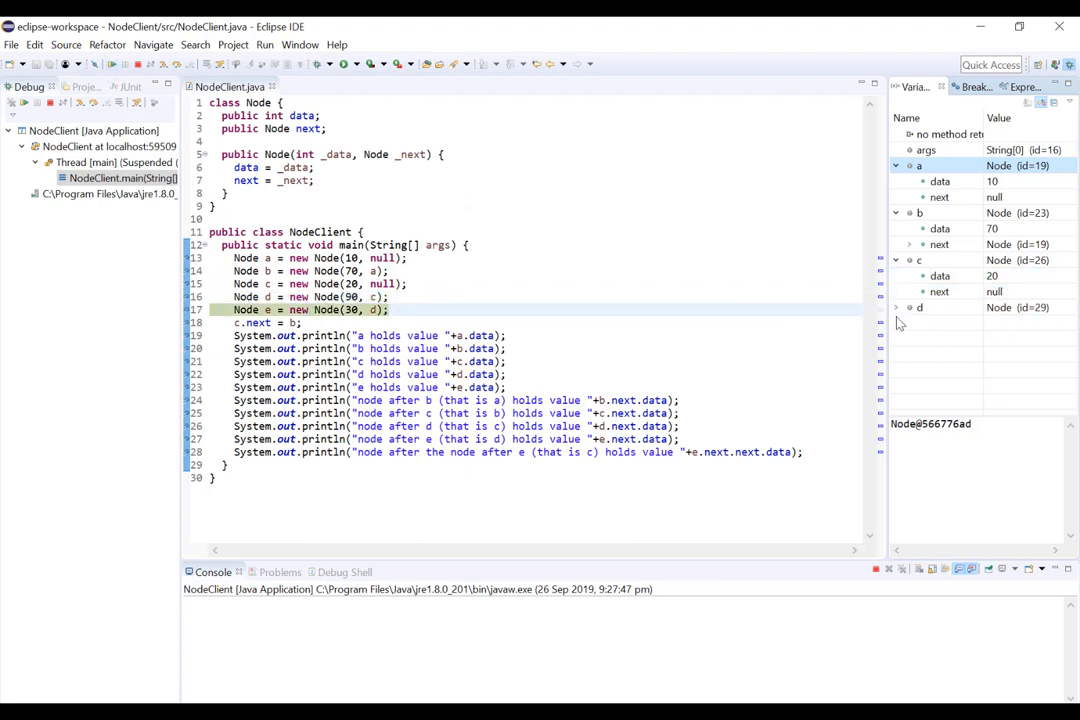
left_click(910, 308)
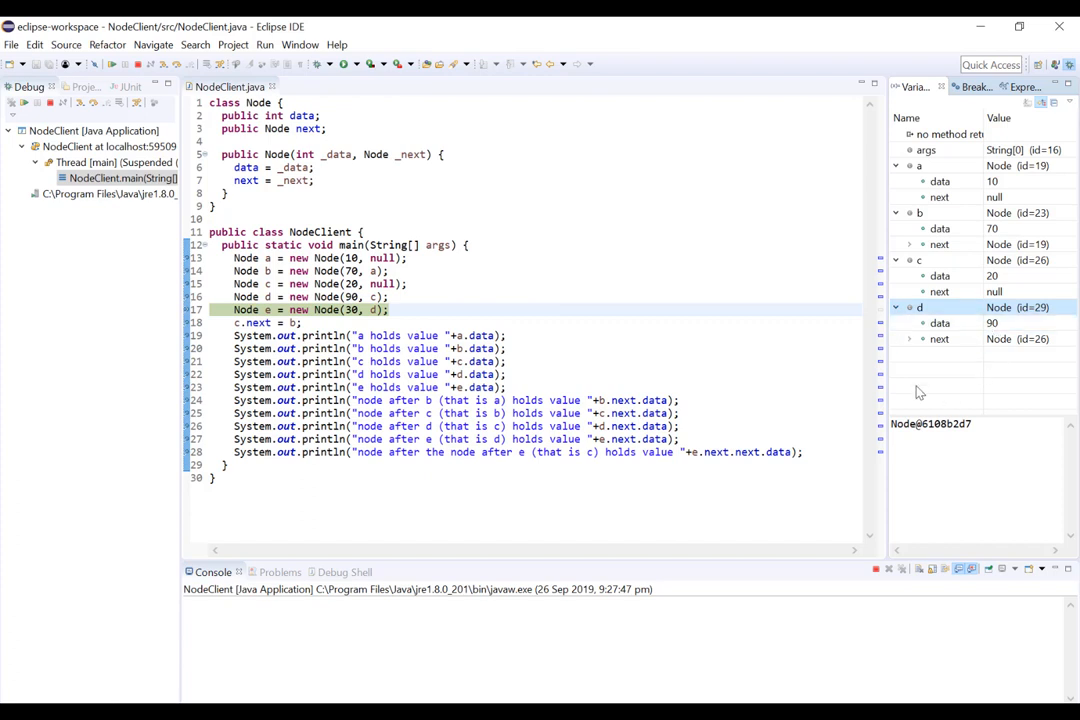
mouse_move(986, 370)
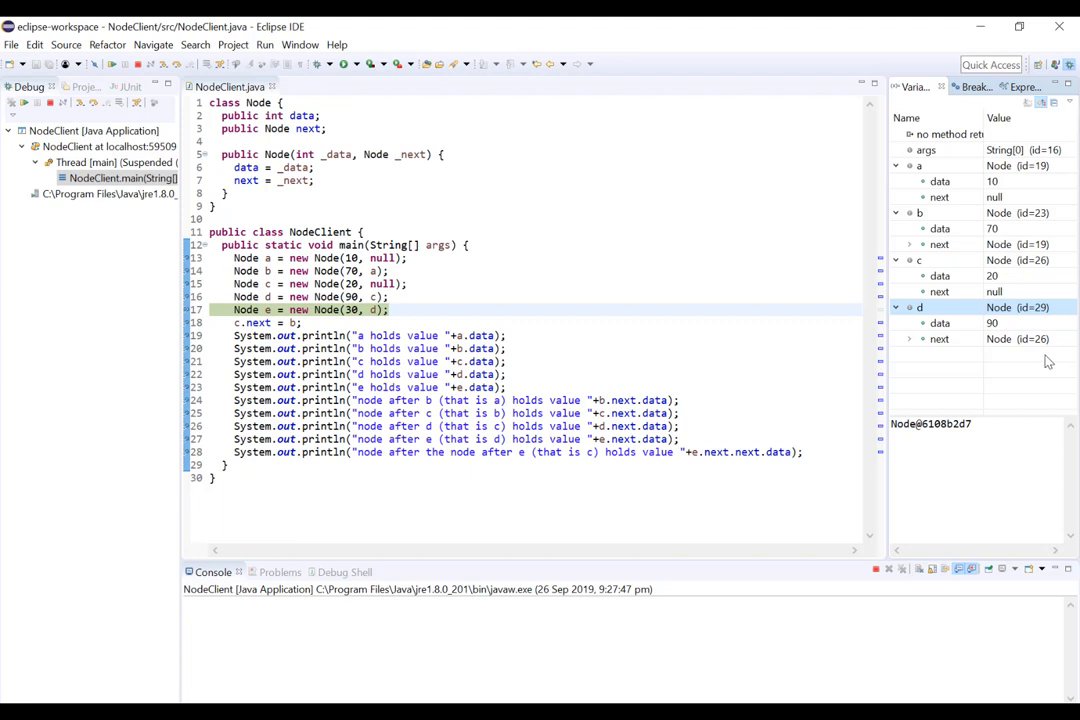
mouse_move(1008, 386)
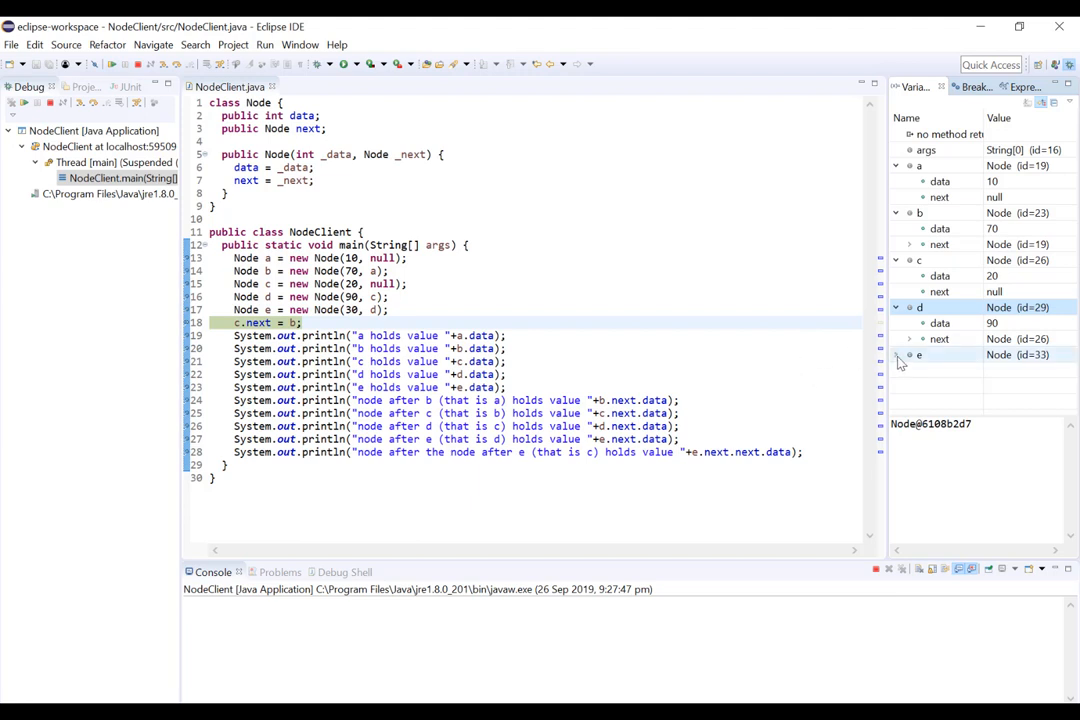
Expand node e in the Variables view to show its data 30 and next field.
left_click(896, 356)
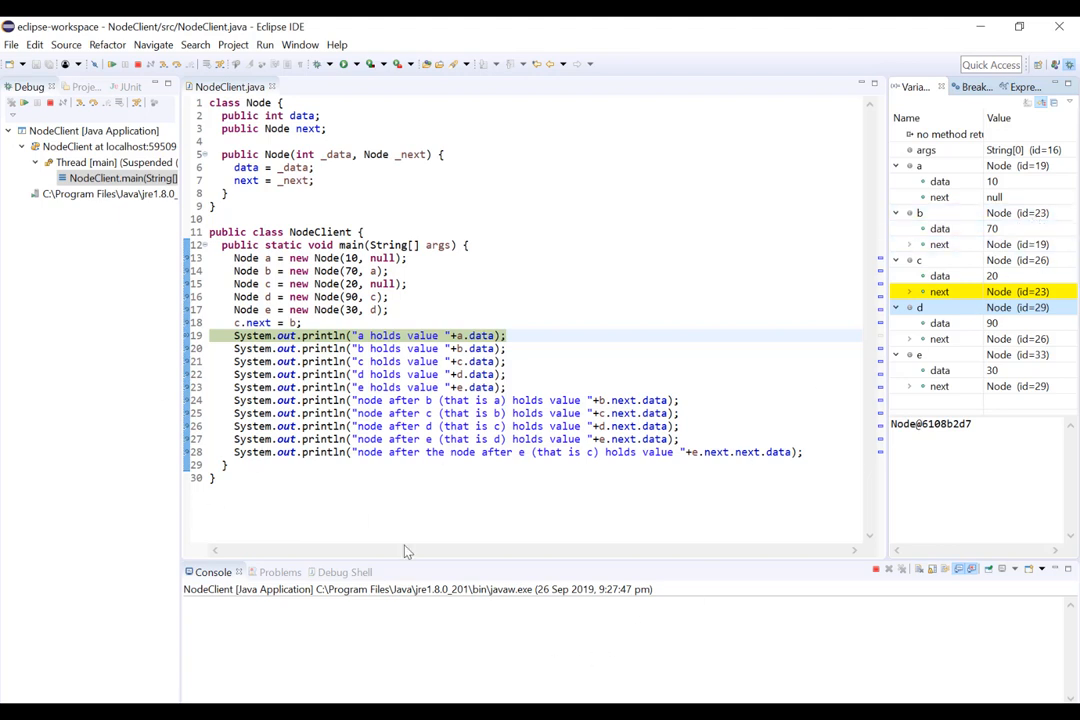
mouse_move(110, 62)
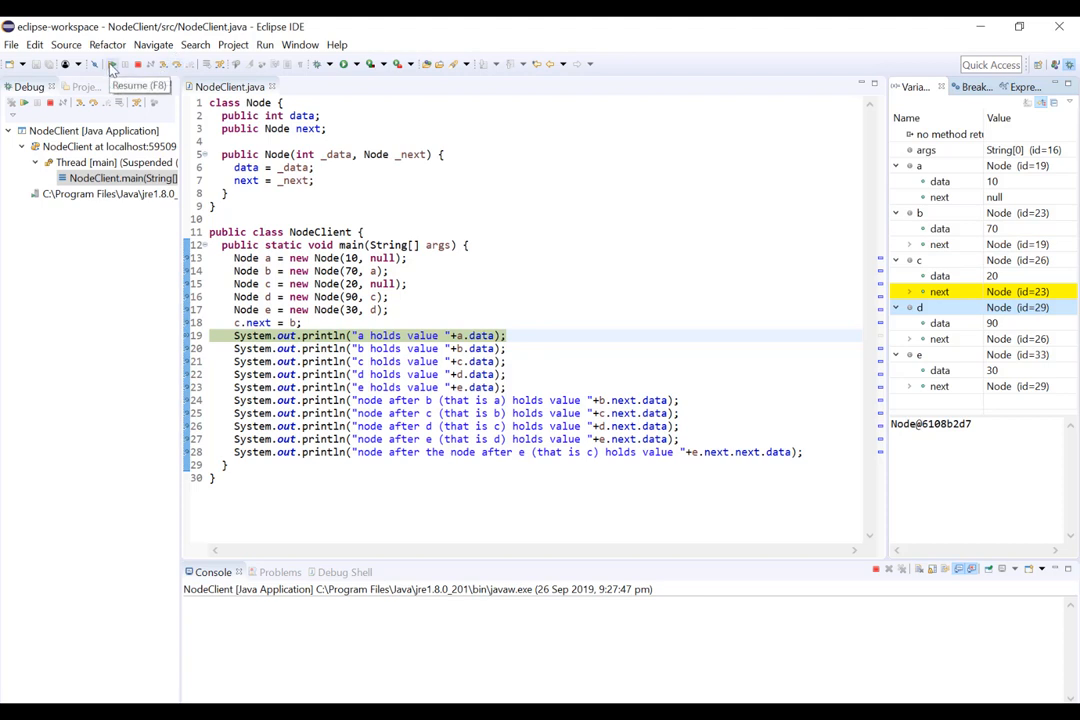
Step over the prints of node a's and node b's values into the Console.
left_click(112, 62)
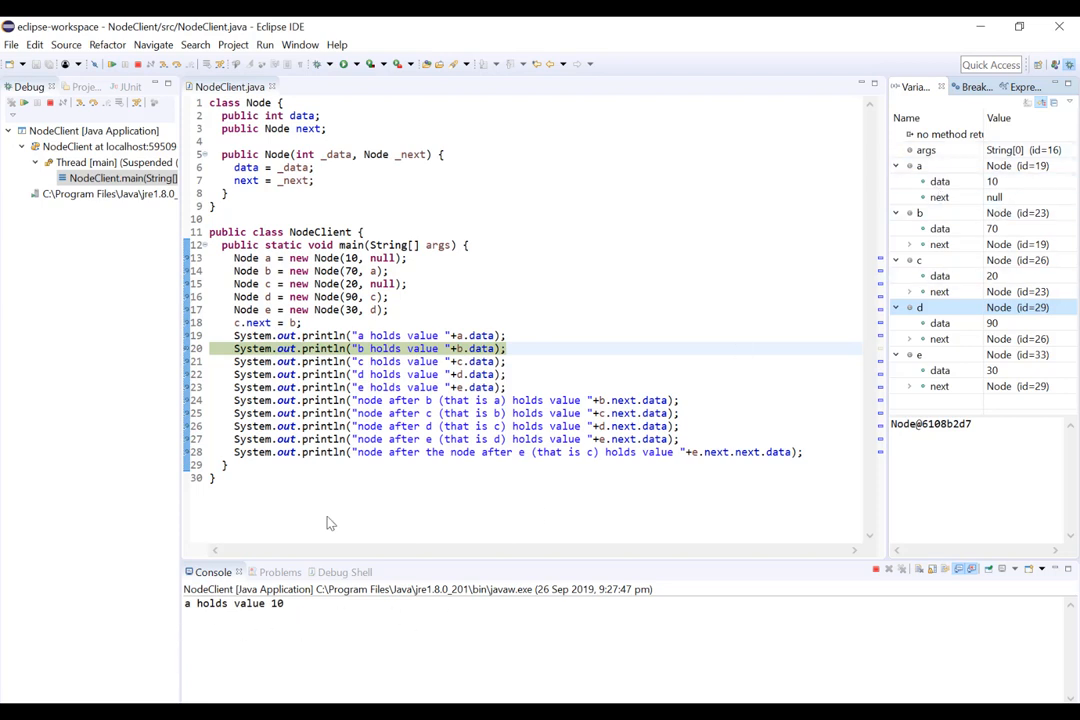
left_click(112, 64)
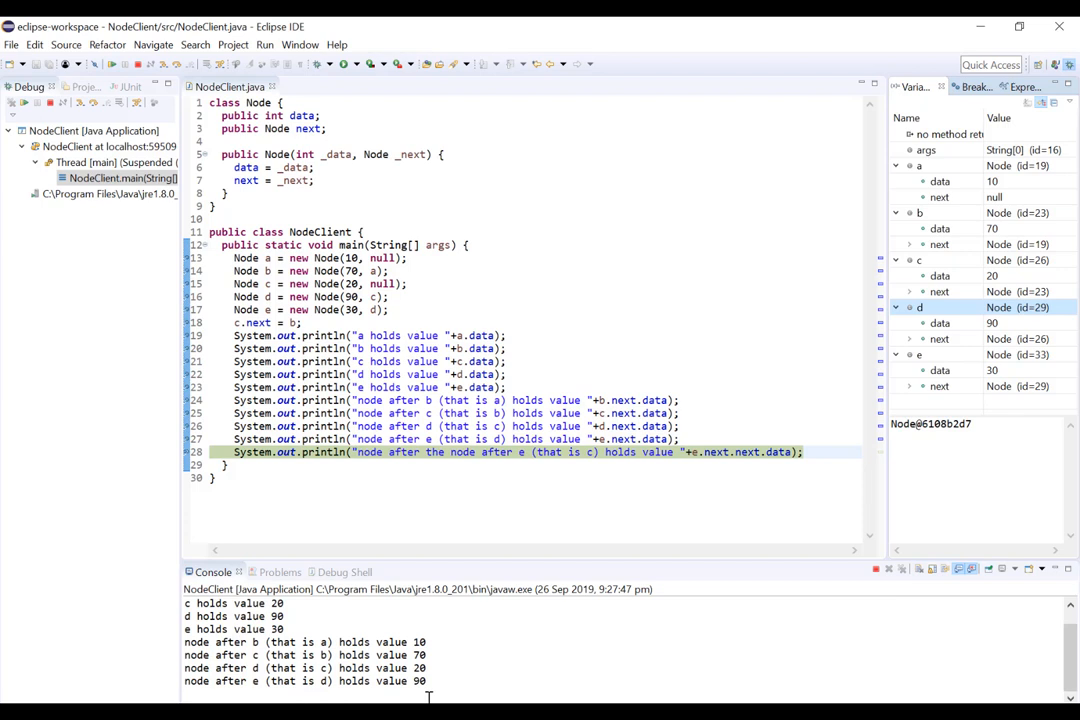
mouse_move(680, 490)
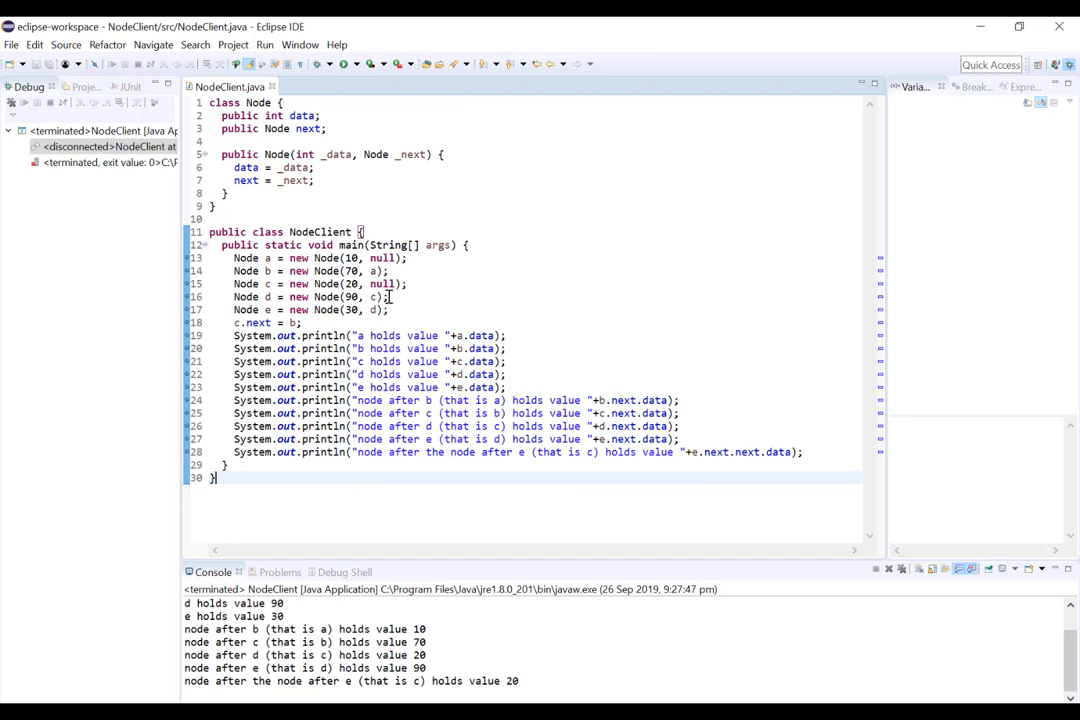
mouse_move(396, 290)
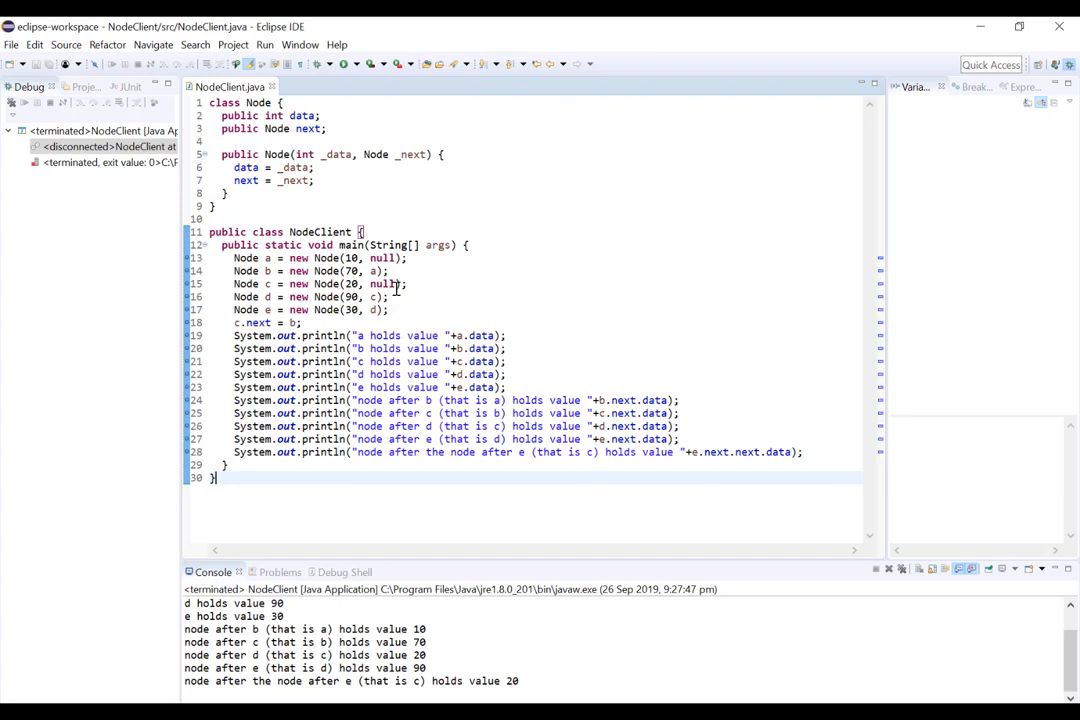